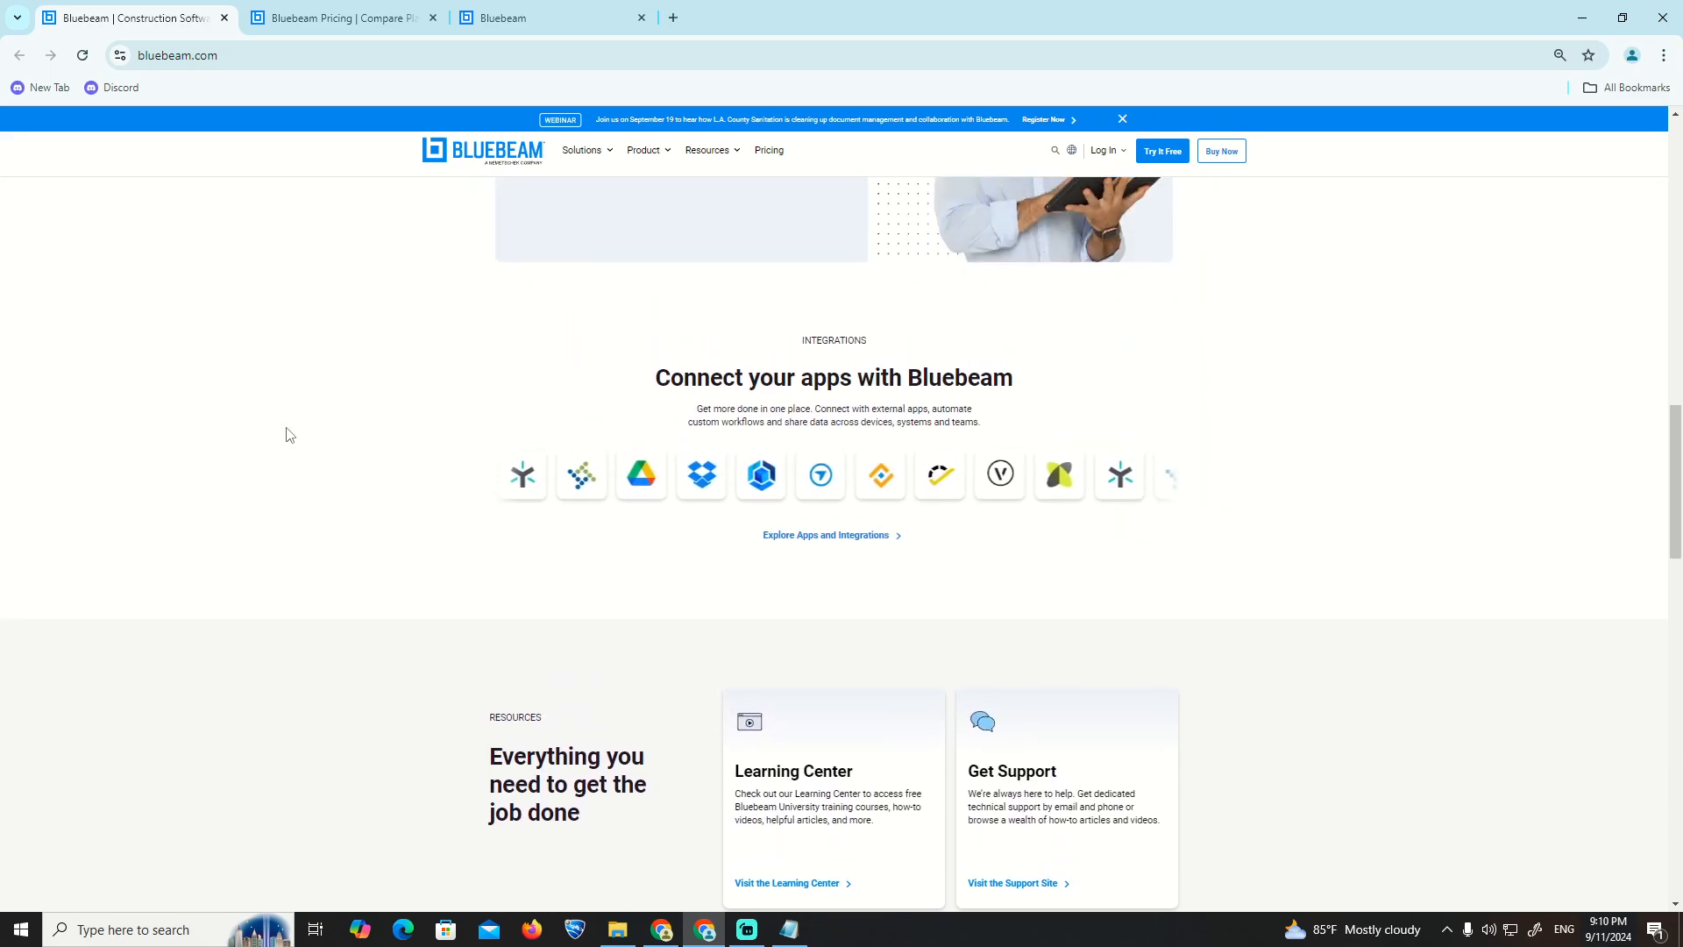
Scroll the Bluebeam homepage past Integrations and Resources to the 'You're in good company' case studies.
scroll("down", 3)
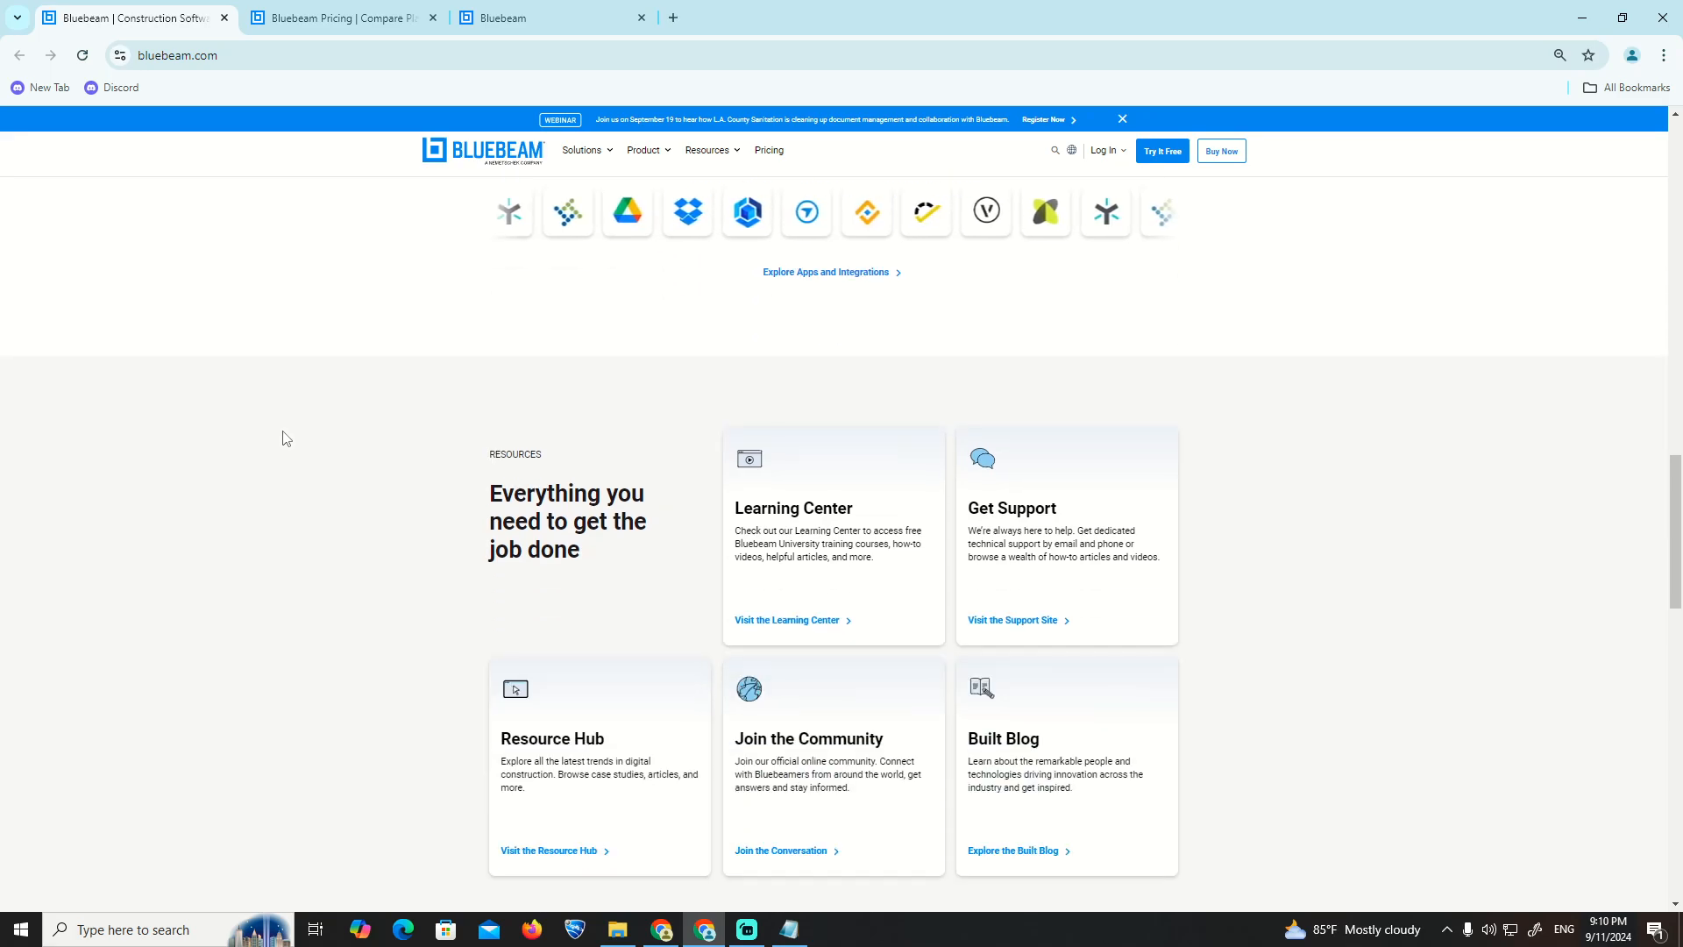
scroll("down", 3)
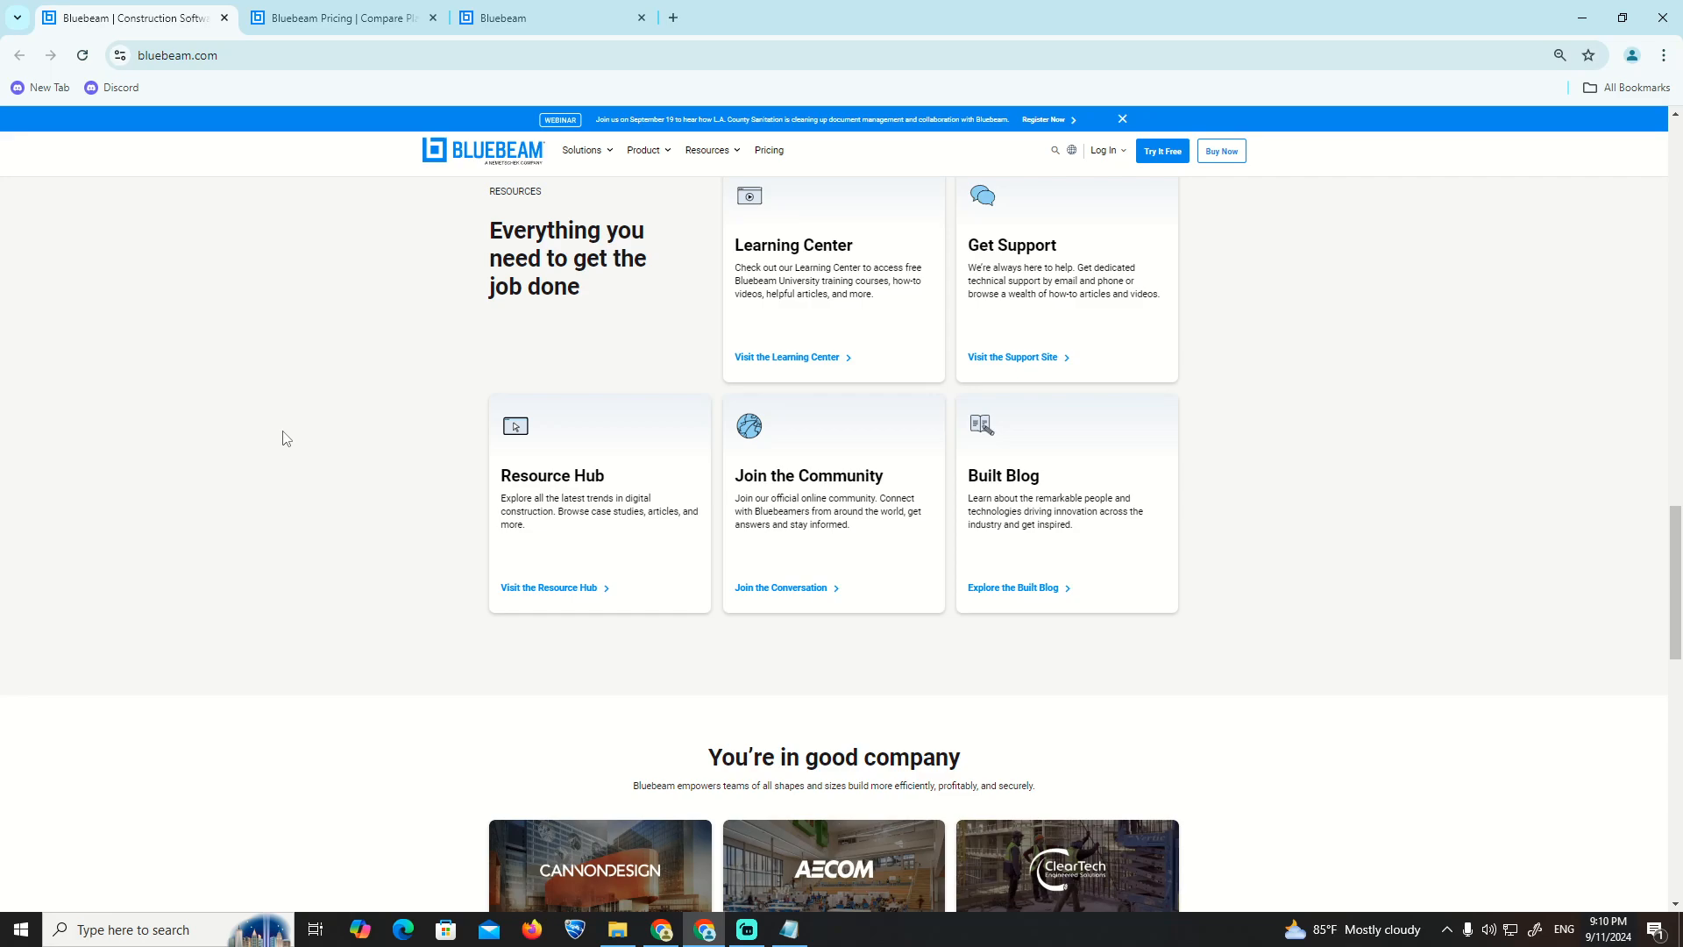
scroll("down", 3)
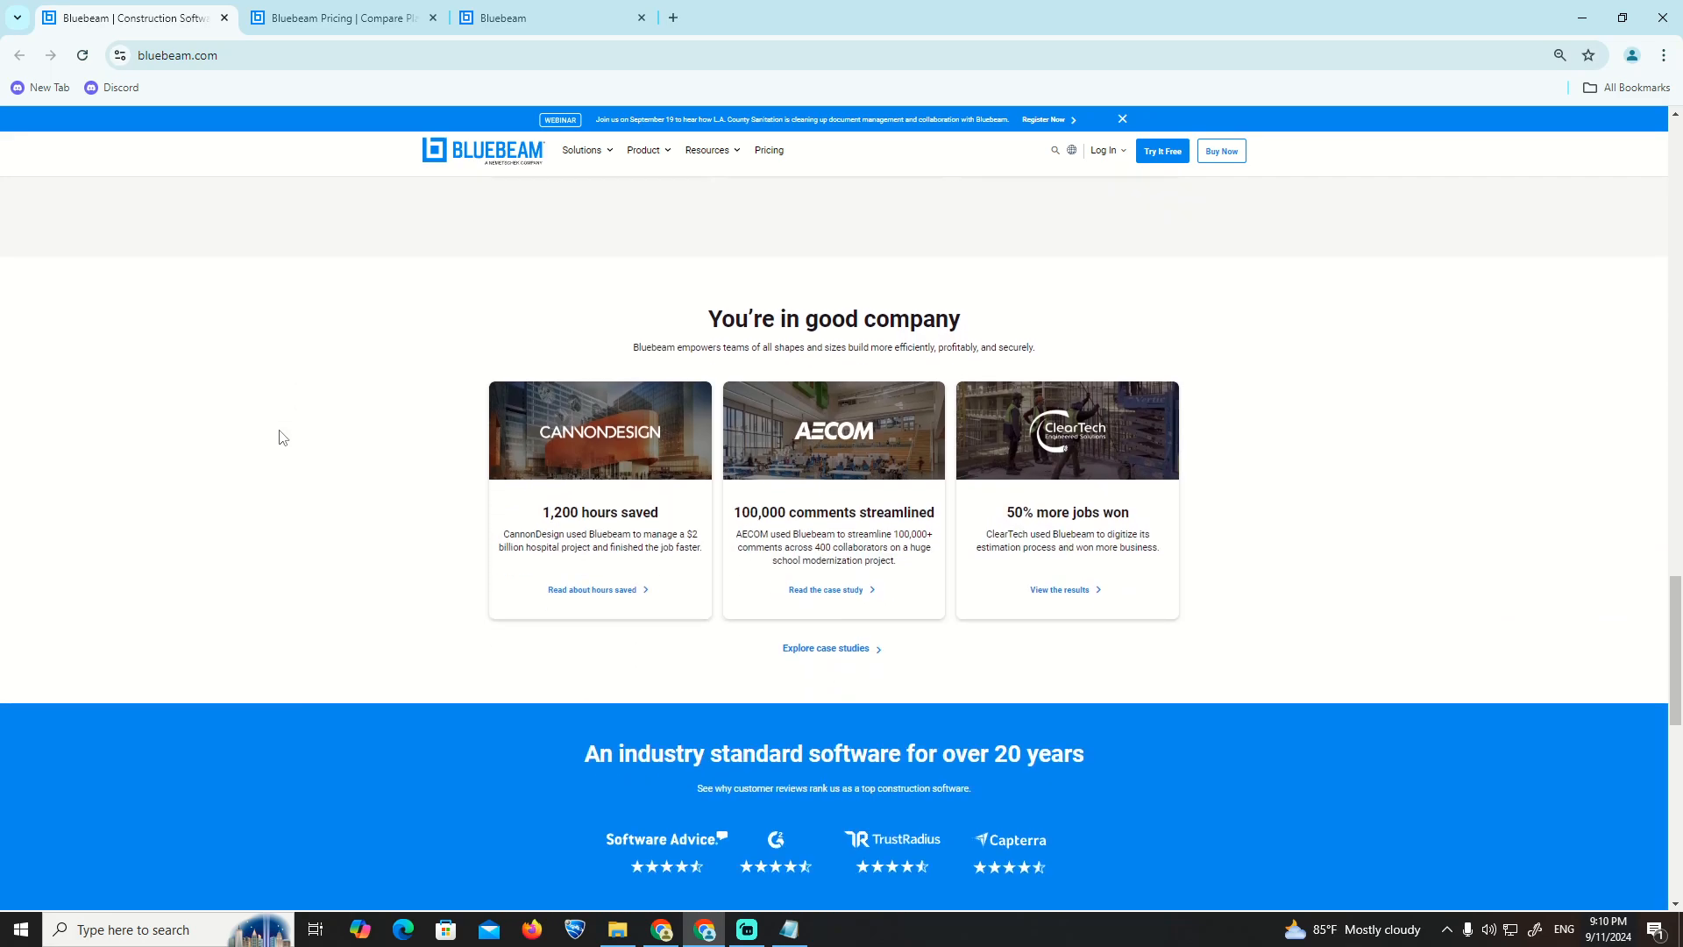
Switch to the Bluebeam Pricing tab and scroll through the 'Compare all features' table.
left_click(341, 18)
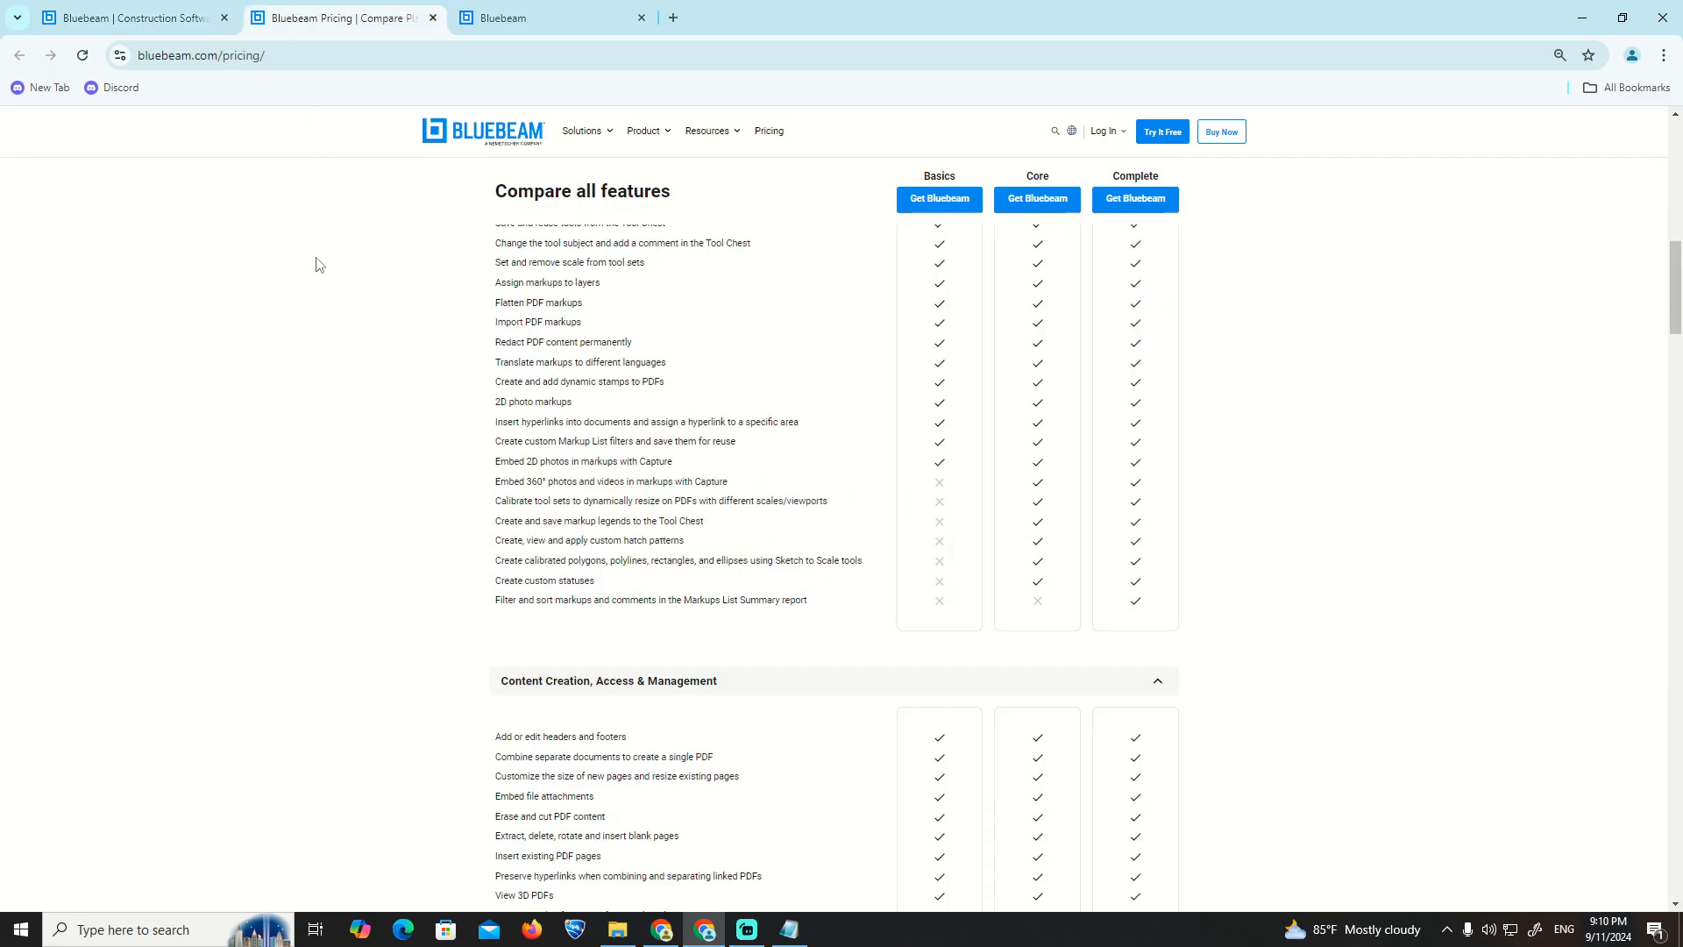
scroll("down", 3)
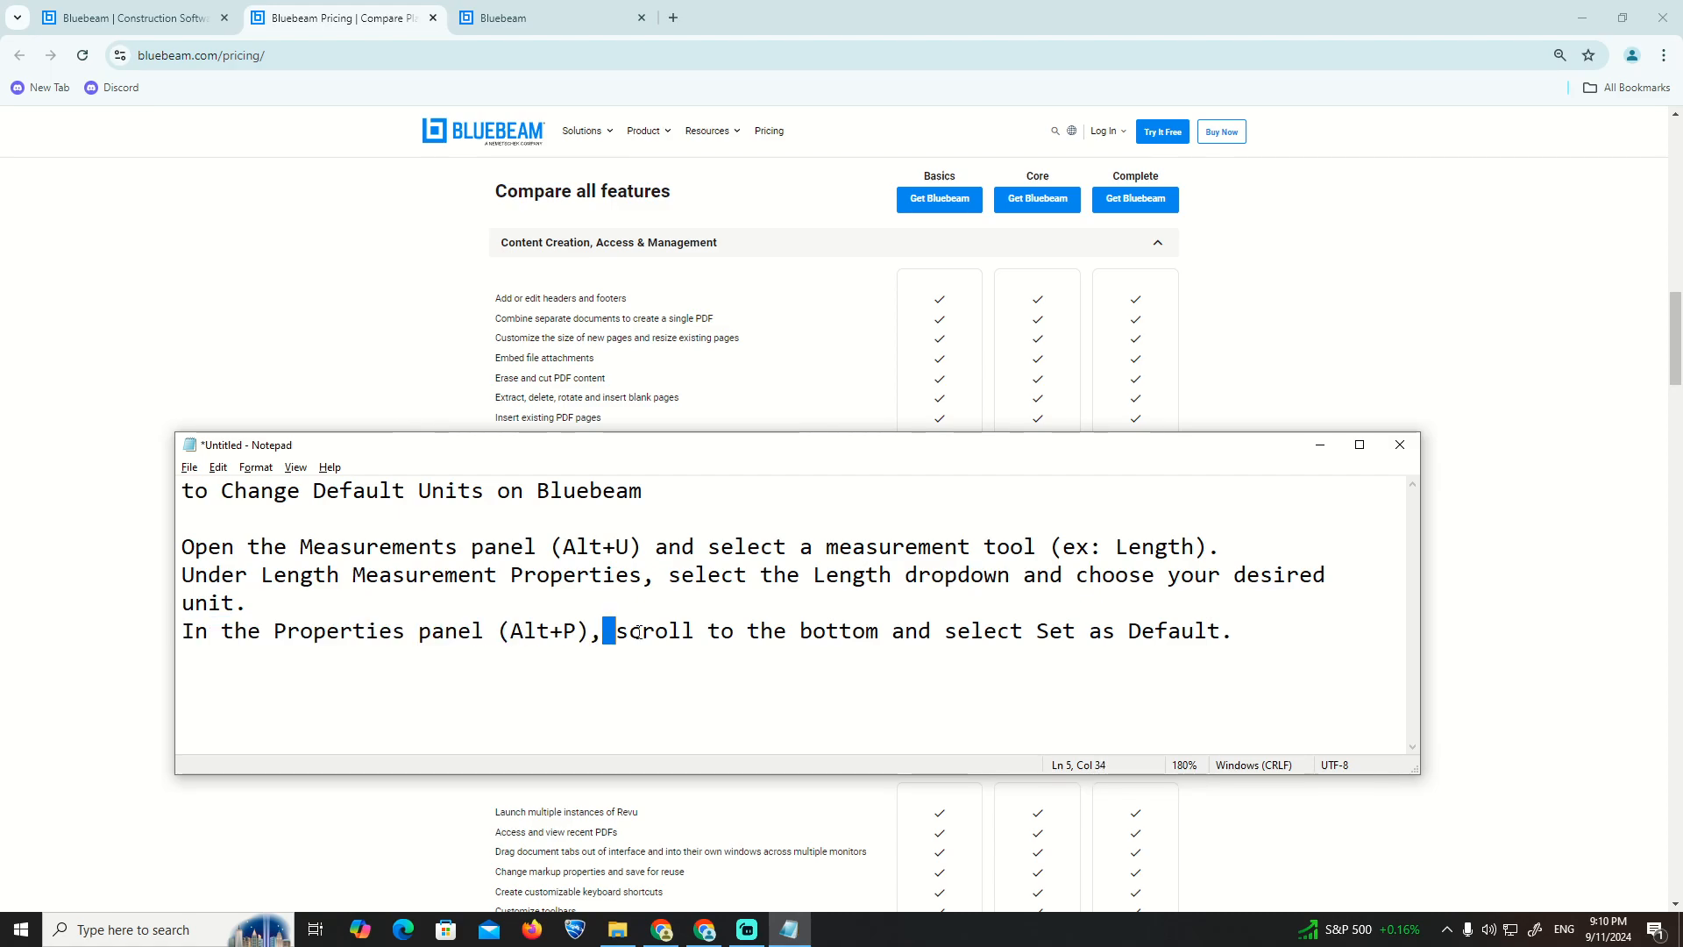
In the Notepad note, highlight 'scroll to the bottom and select Set as Default.'.
left_click_drag(610, 630, 1231, 630)
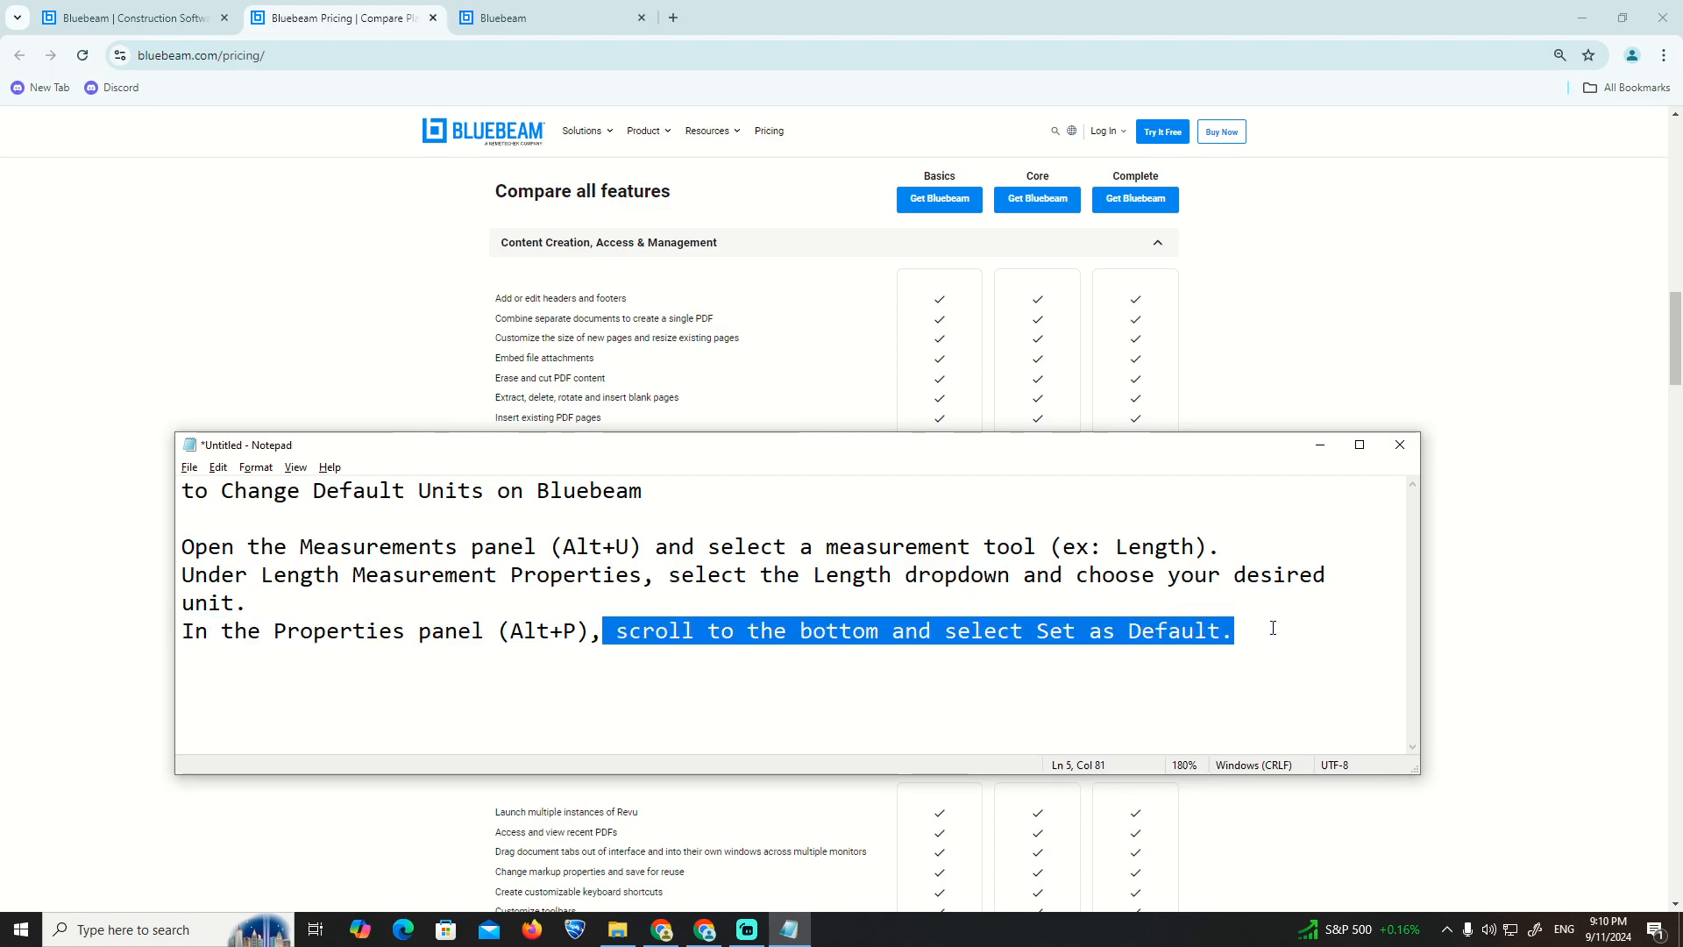